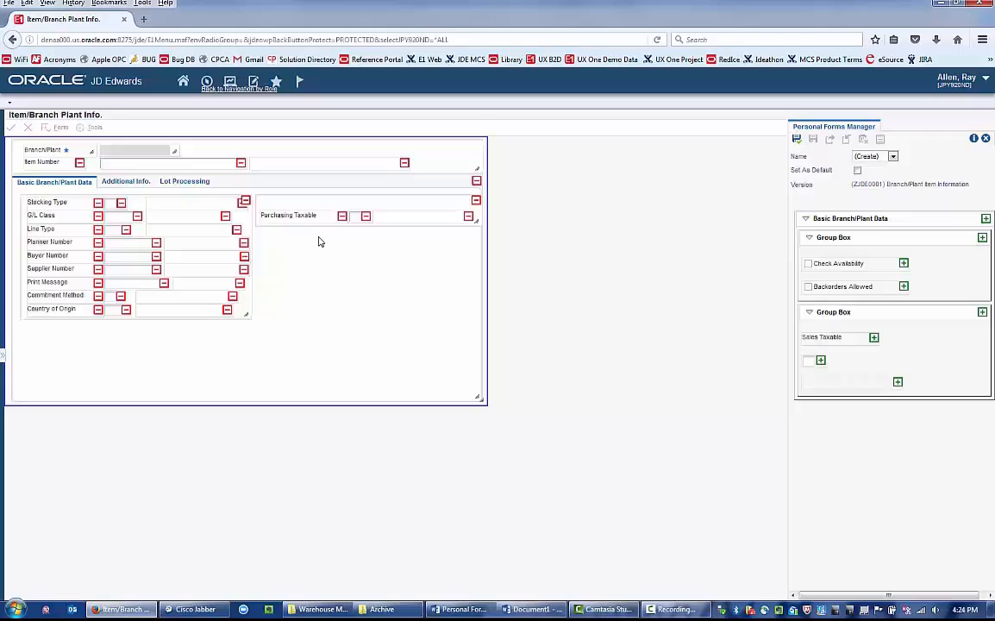
- Move Purchasing Taxable under Print Message in the main field list
{"action": "left_click_drag", "start_coordinate": [288, 213], "coordinate": [80, 393]}
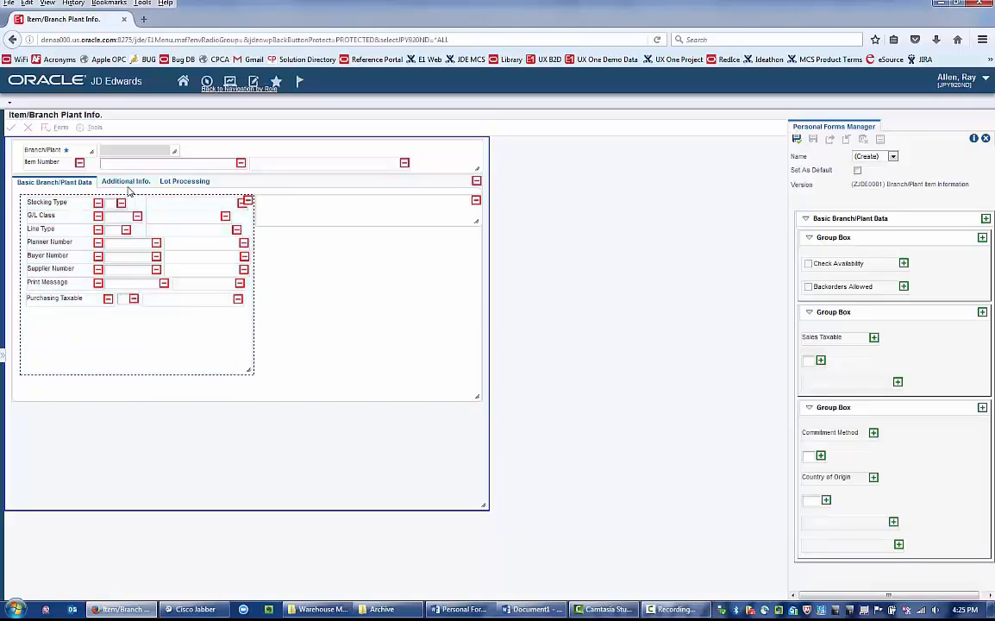
- Review the Additional Info tab's fields and remove that tab from the form
{"action": "left_click", "coordinate": [126, 182]}
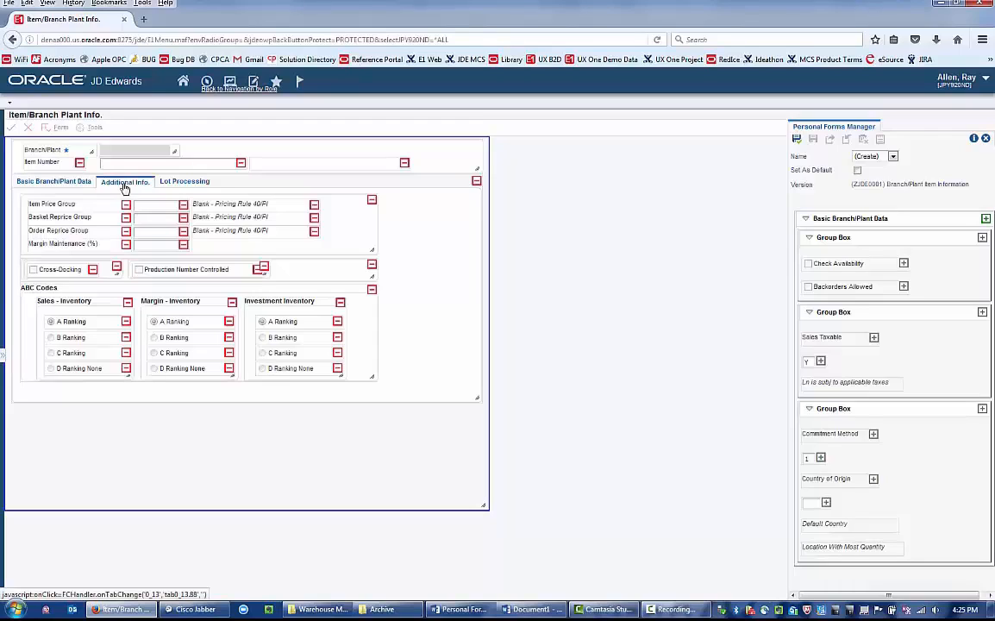
{"action": "mouse_move", "coordinate": [78, 214]}
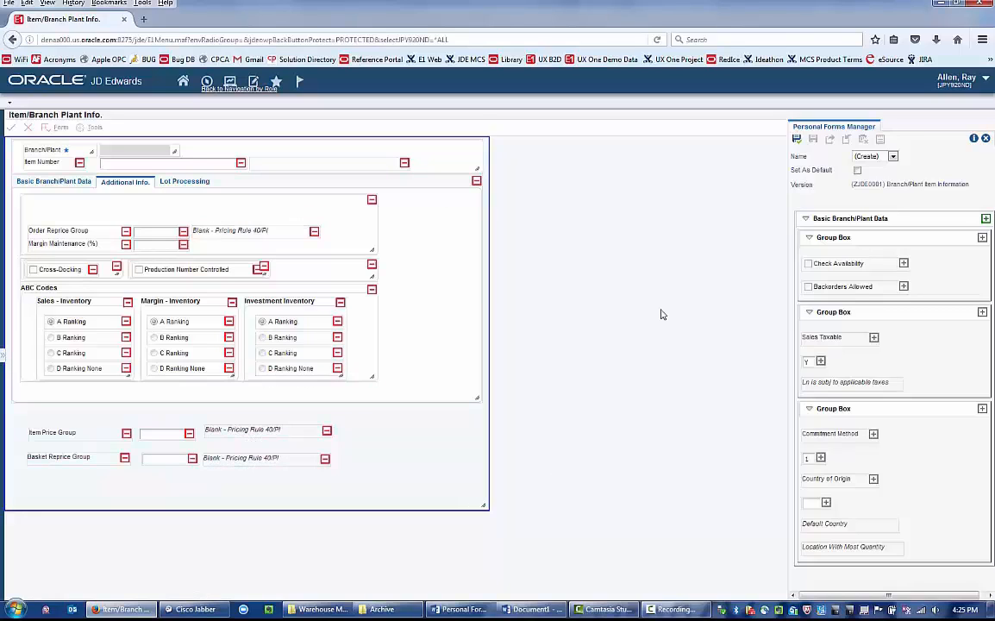
{"action": "left_click", "coordinate": [54, 185]}
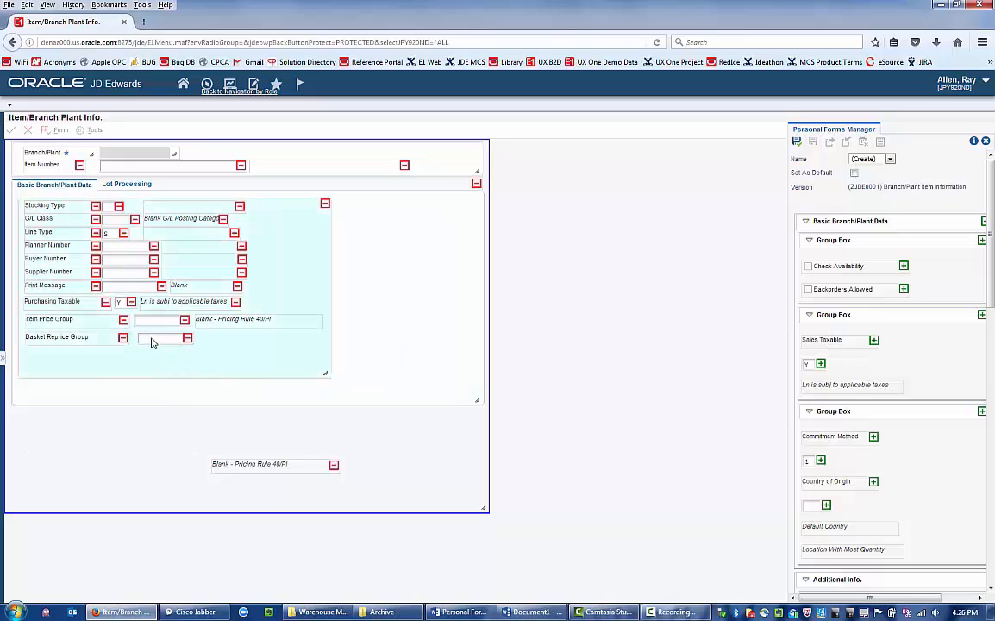
- Relabel the Item Price Group field as 'Purchase Catalog'
{"action": "left_click", "coordinate": [164, 336]}
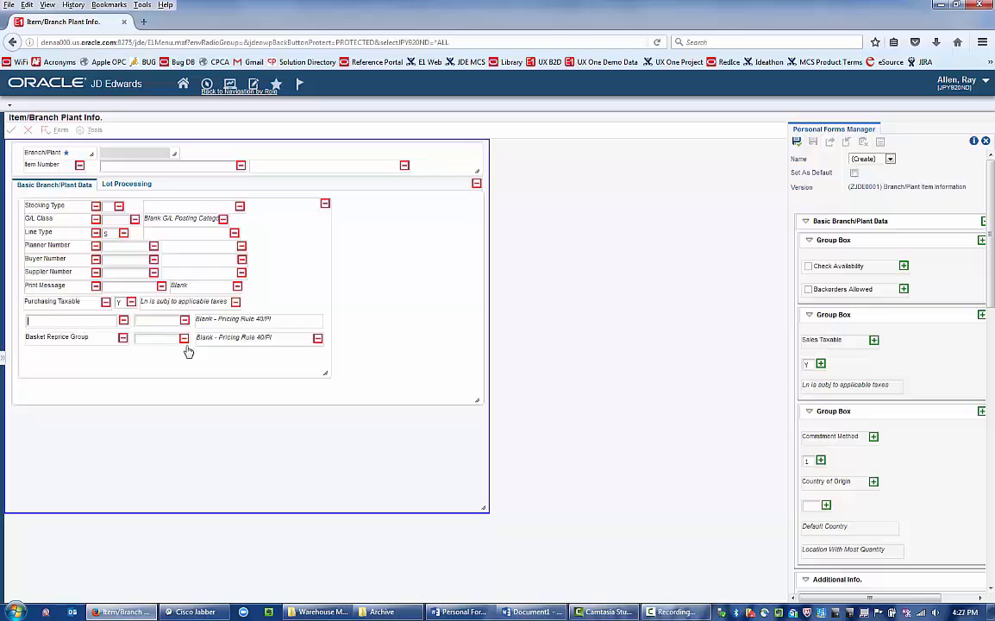
{"action": "type", "text": "Purchase Catalog"}
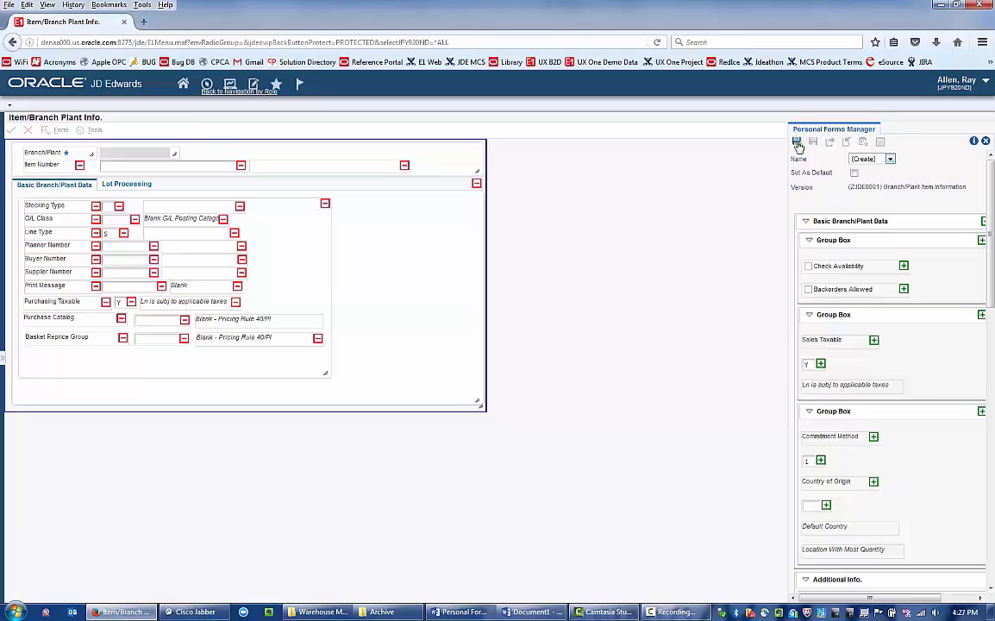
- Save the personalized form as a layout named 'Simple'
{"action": "left_click", "coordinate": [797, 142]}
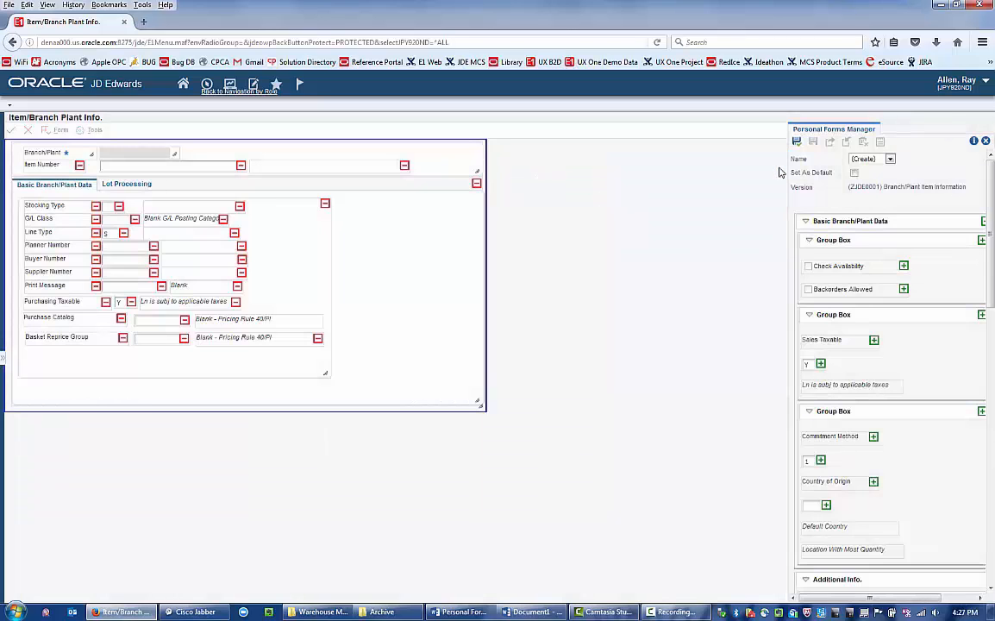
{"action": "left_click", "coordinate": [871, 159]}
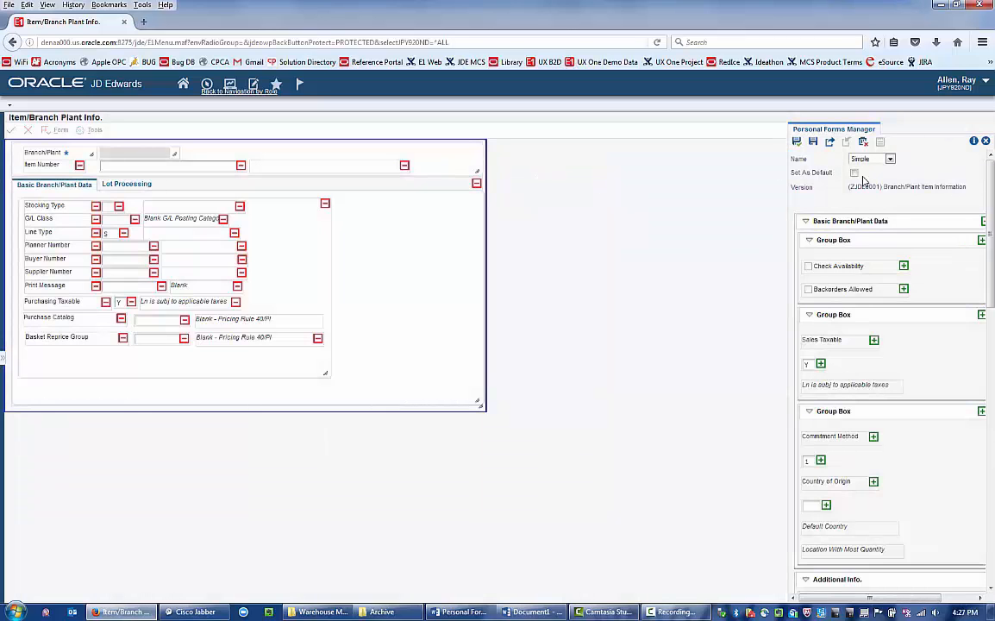
{"action": "left_click", "coordinate": [856, 172]}
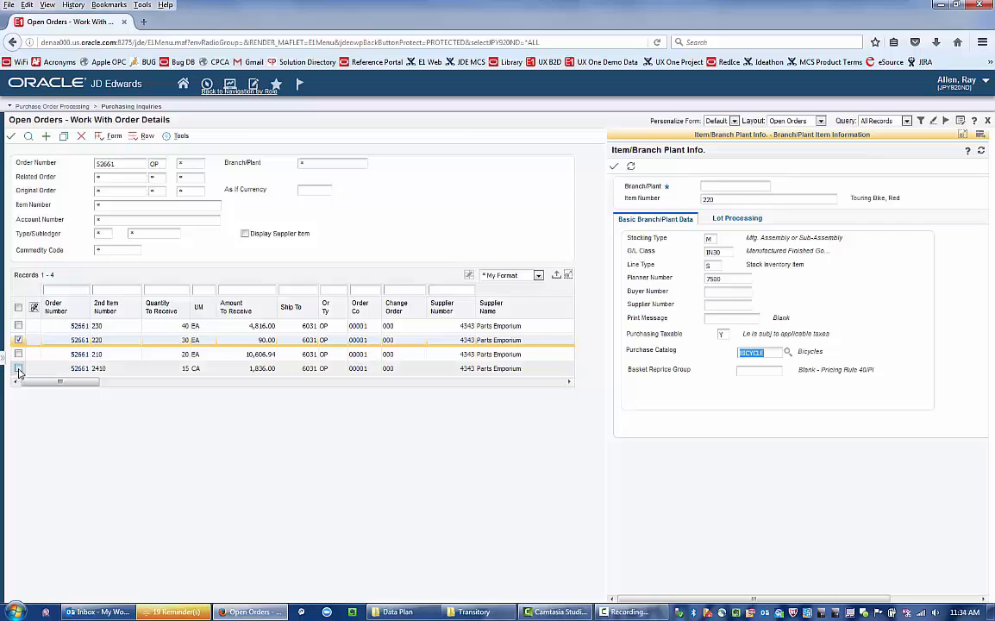
- Select the fourth open order row to load its Item/Branch Plant Info panel
{"action": "left_click", "coordinate": [17, 369]}
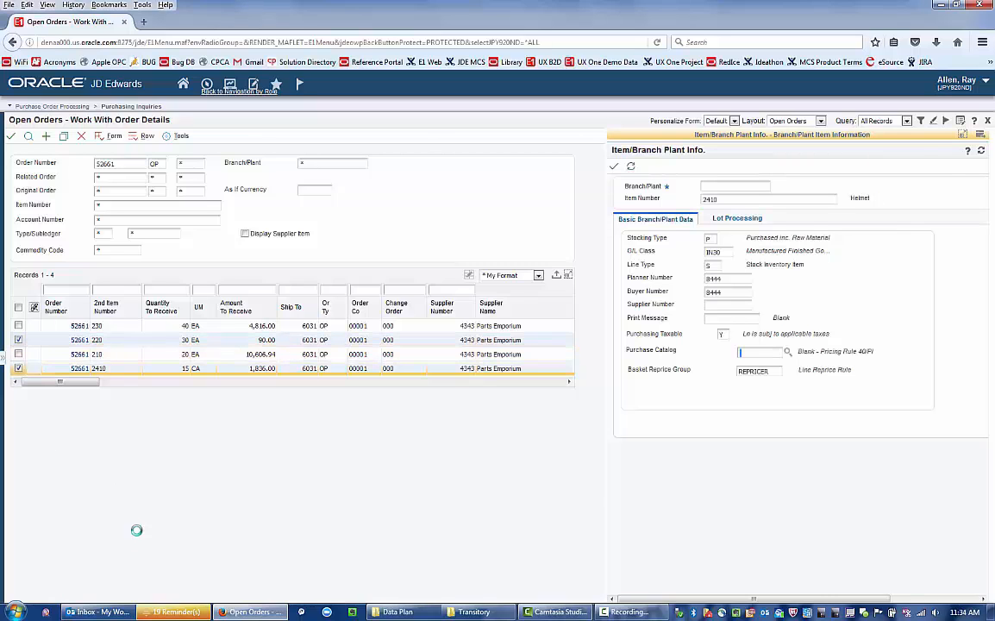